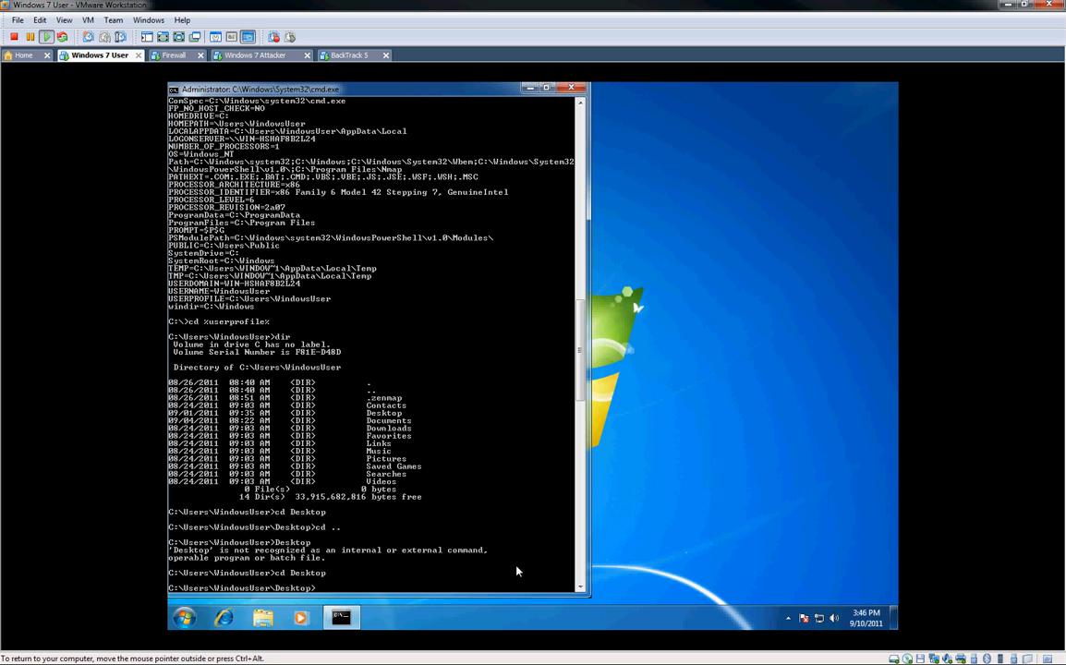
# - Clear the console with cls, leaving a fresh Desktop prompt
pyautogui.write('cls')
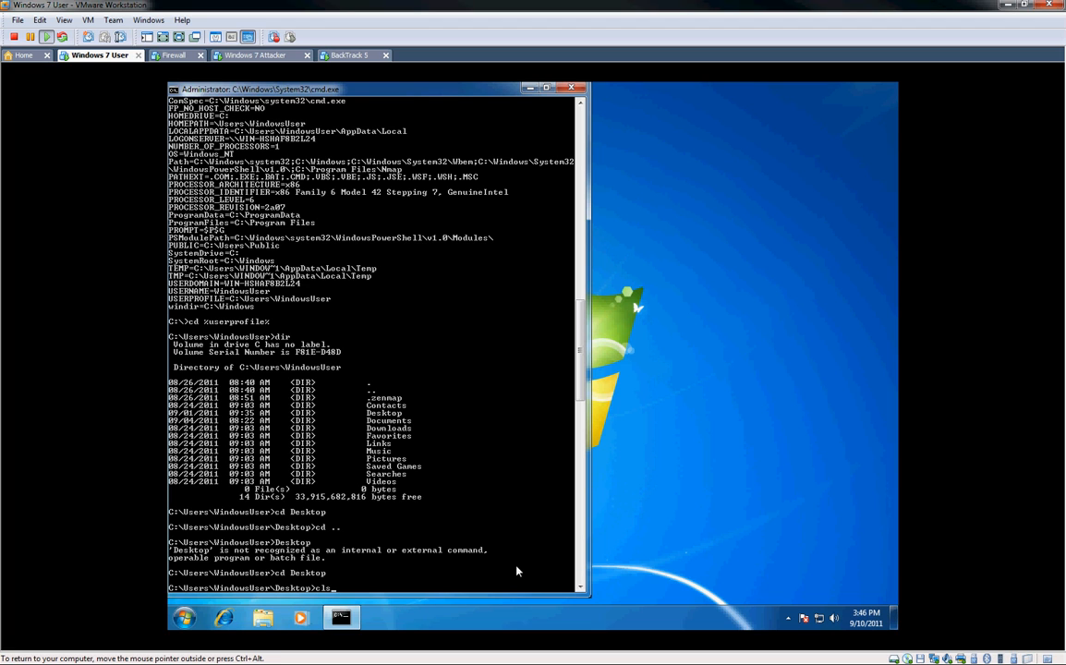
pyautogui.press('Return')
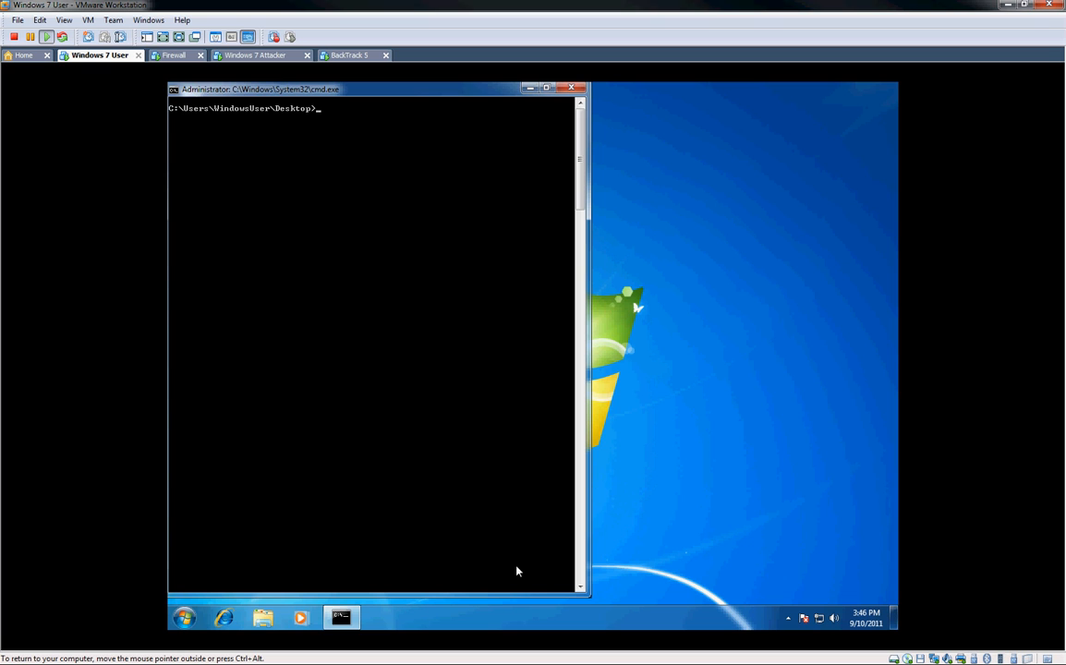
# - Start entering the ipconfig command to list the adapter's IPv4 address, mask and gateway
pyautogui.write('ipconfig')
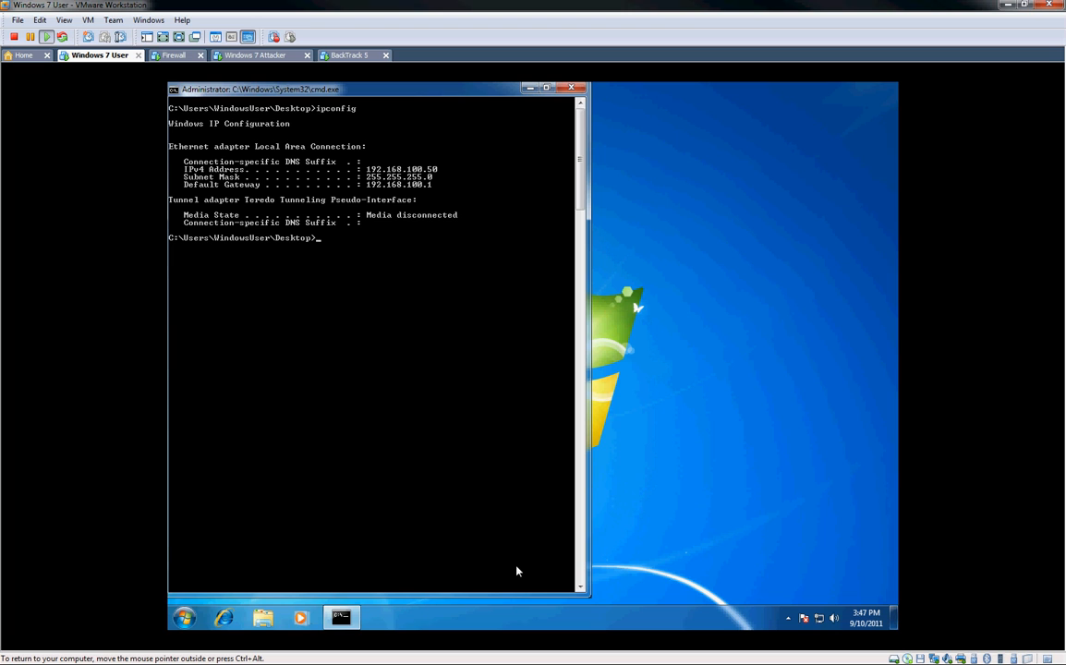
pyautogui.moveTo(581, 632)
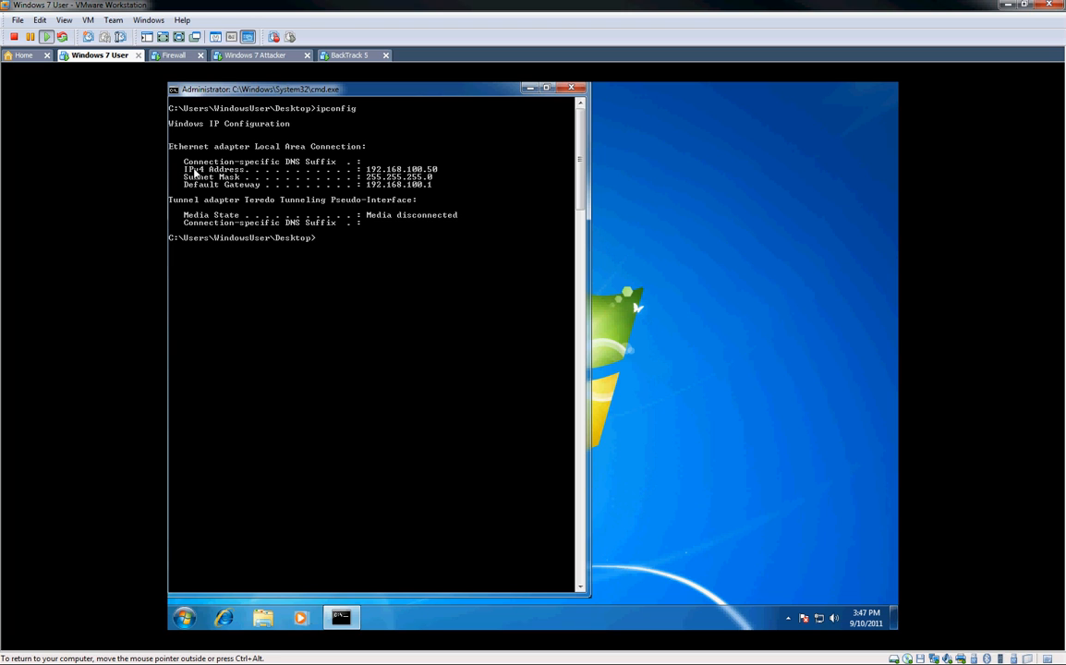
pyautogui.moveTo(255, 175)
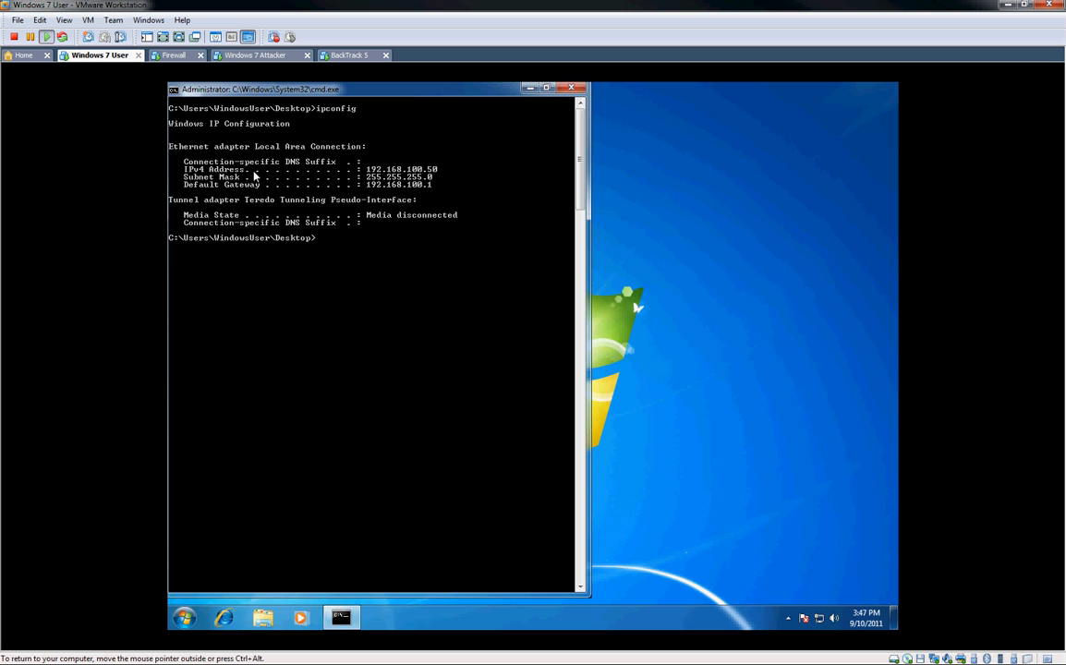
pyautogui.moveTo(591, 410)
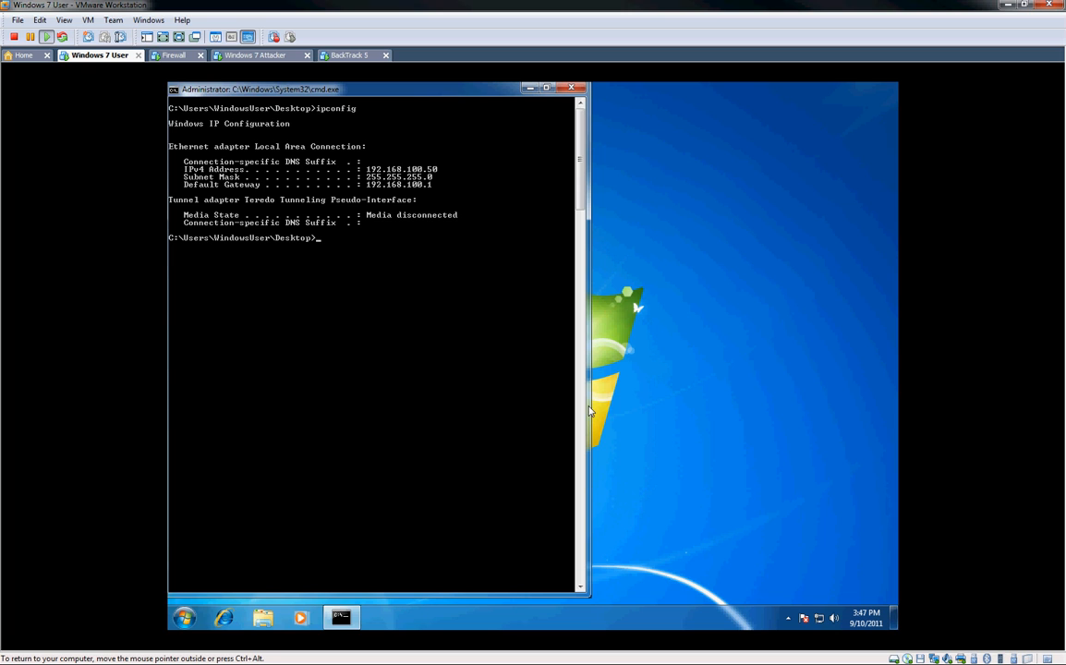
pyautogui.moveTo(606, 440)
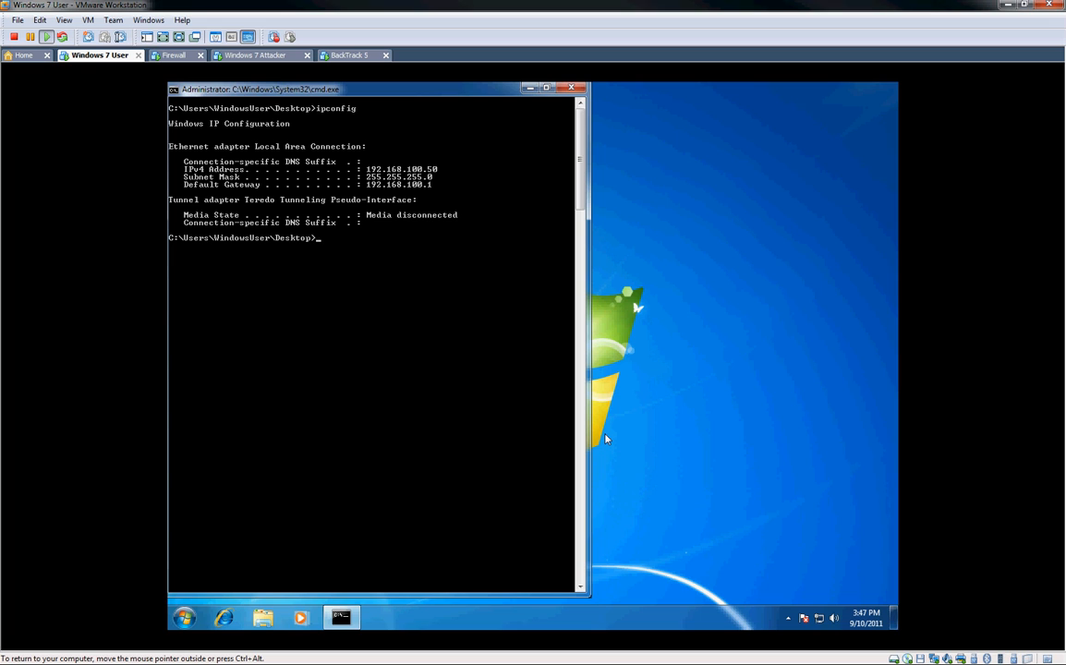
# - Enter ipconfig | findstr "IPv4" at the prompt without running it
pyautogui.write('ipconfig |')
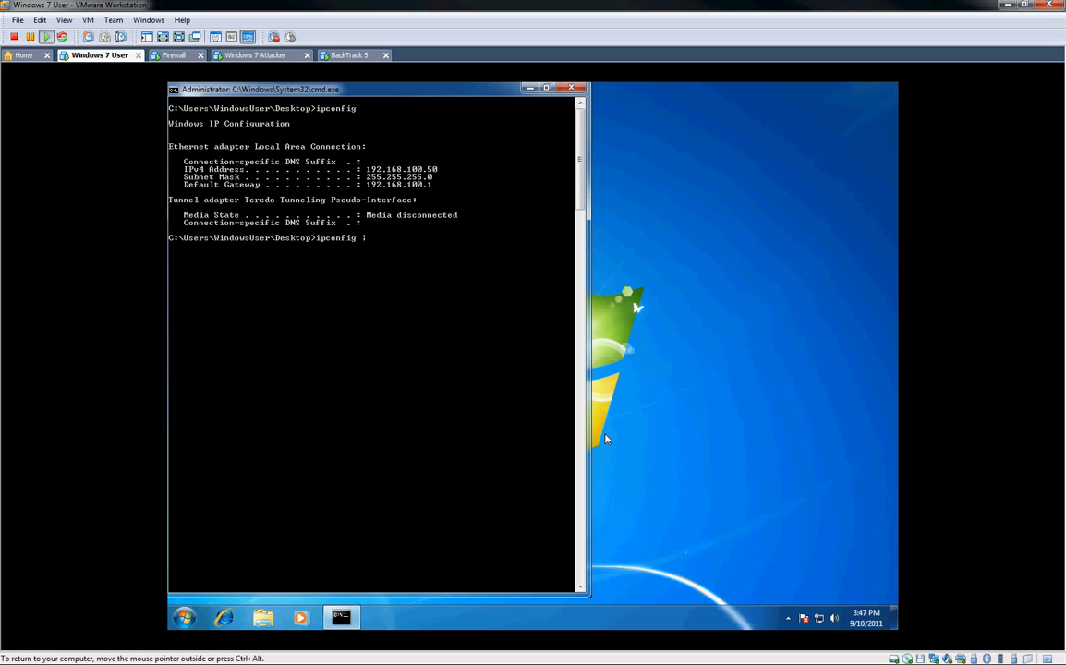
pyautogui.write('f')
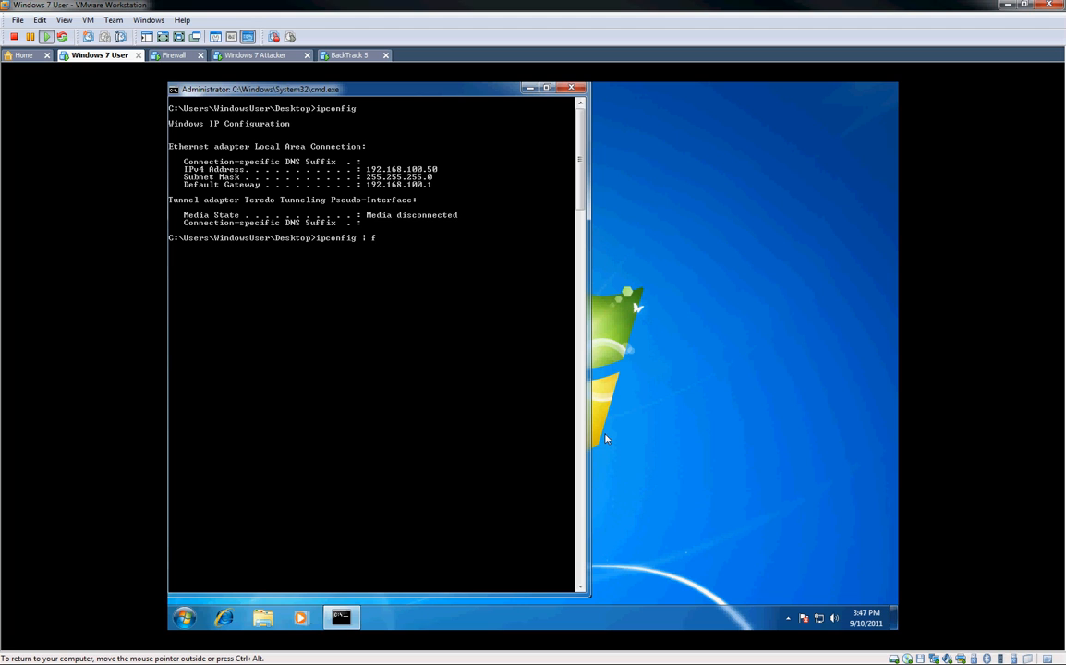
pyautogui.write('indstr "')
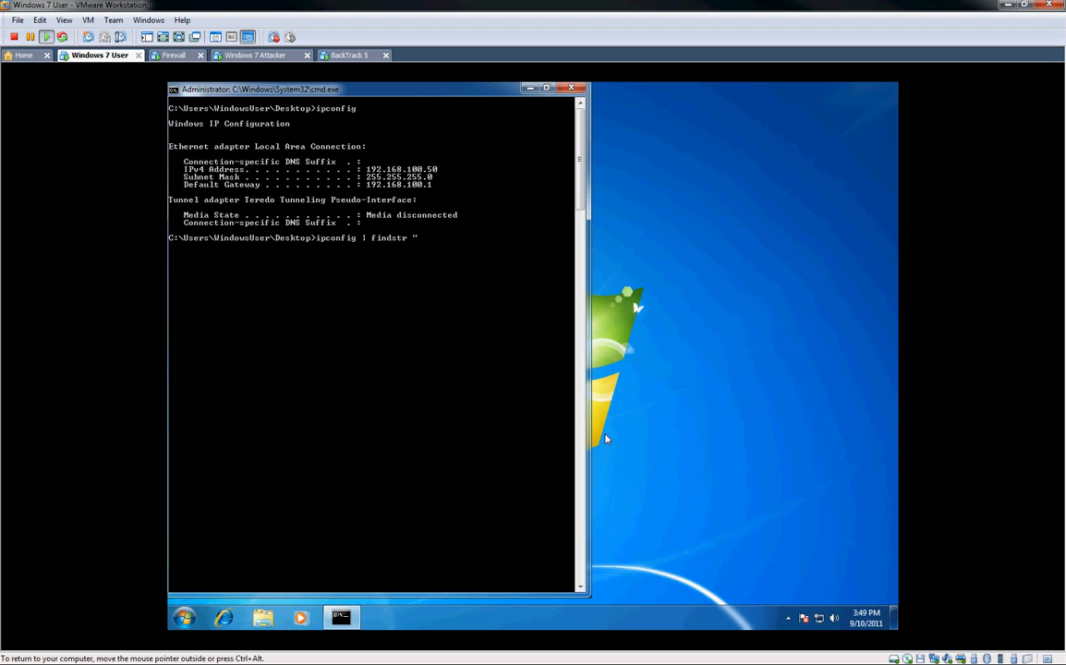
pyautogui.write('IPv4')
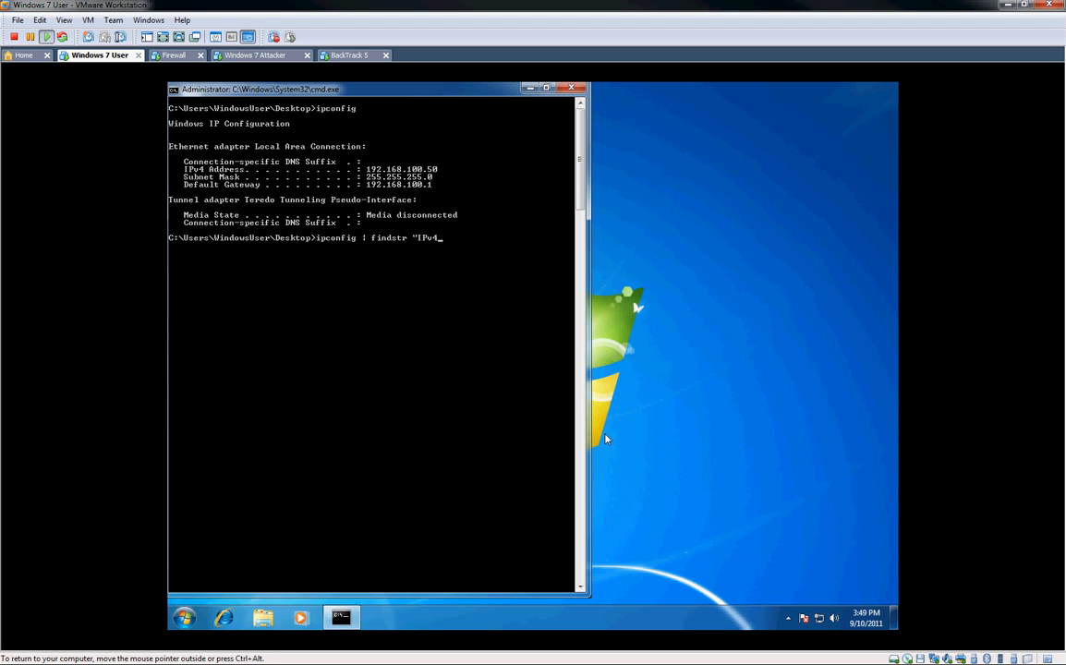
pyautogui.write('"')
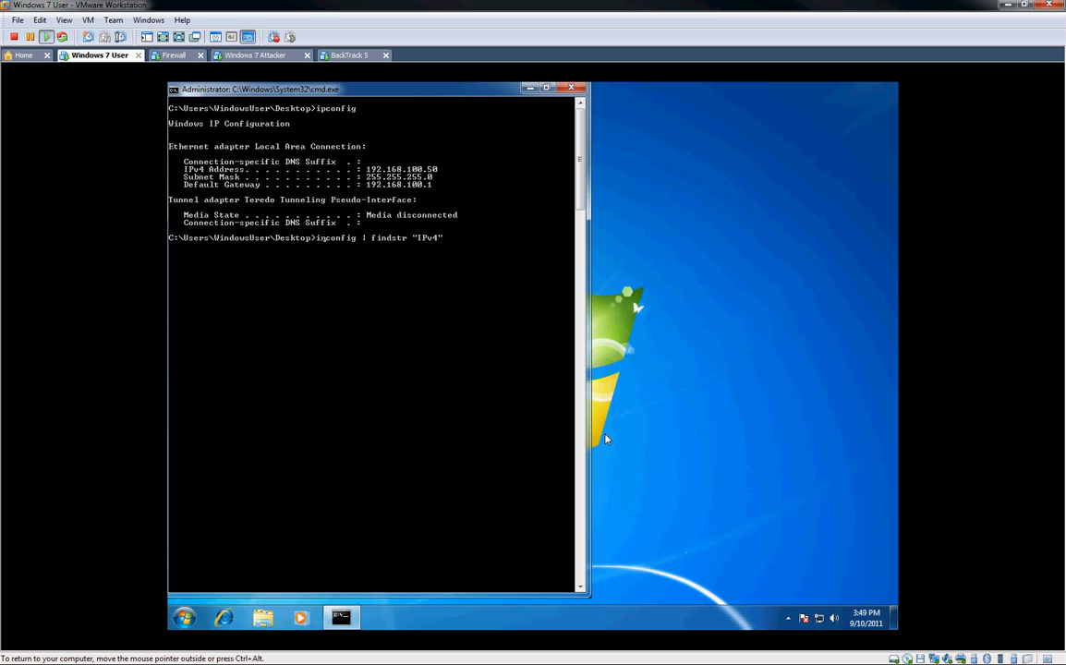
pyautogui.moveTo(174, 151)
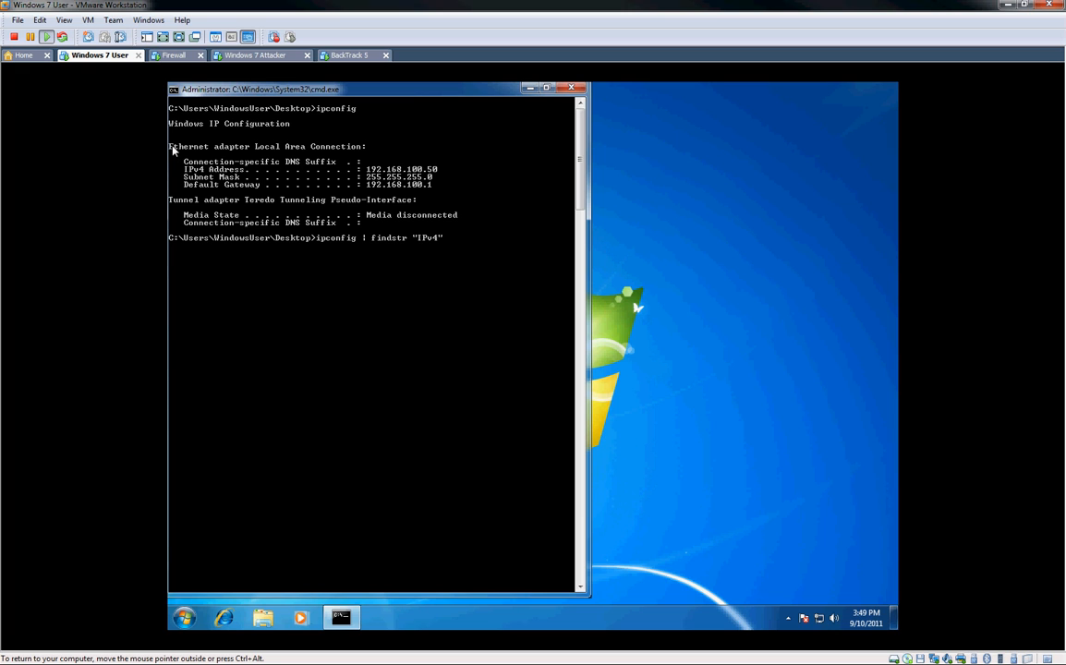
pyautogui.moveTo(403, 196)
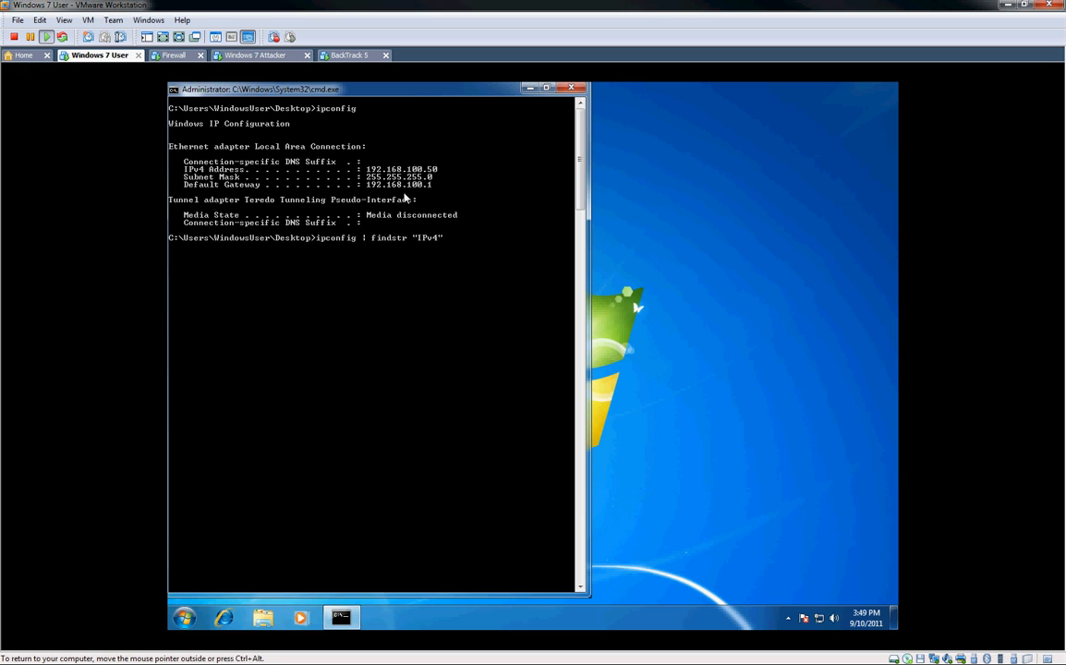
pyautogui.moveTo(359, 249)
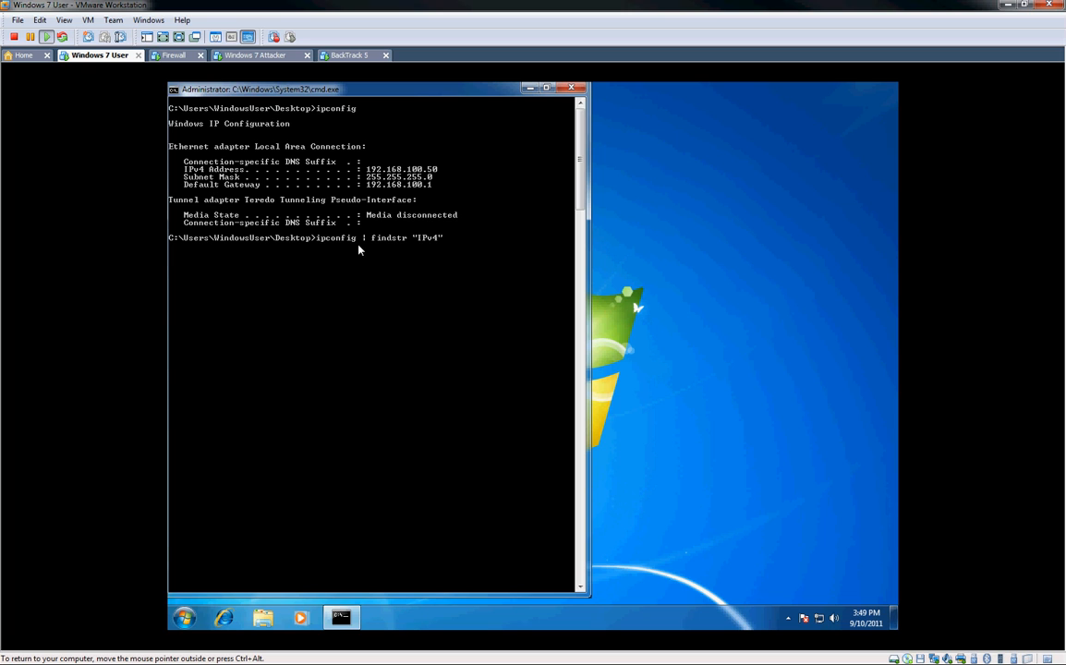
pyautogui.moveTo(322, 242)
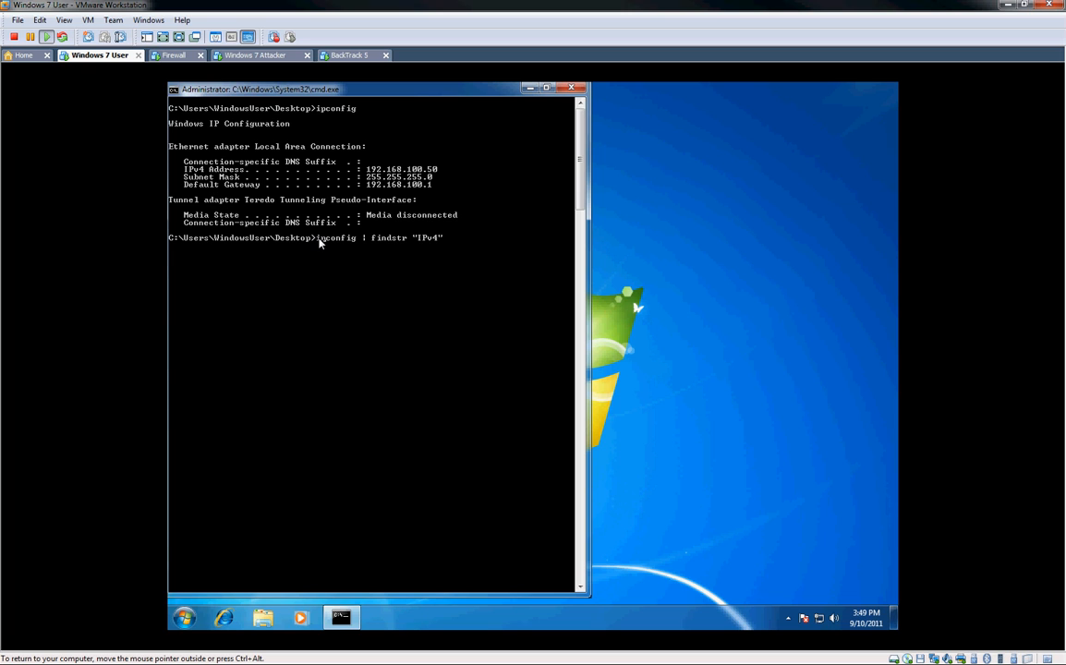
pyautogui.moveTo(364, 240)
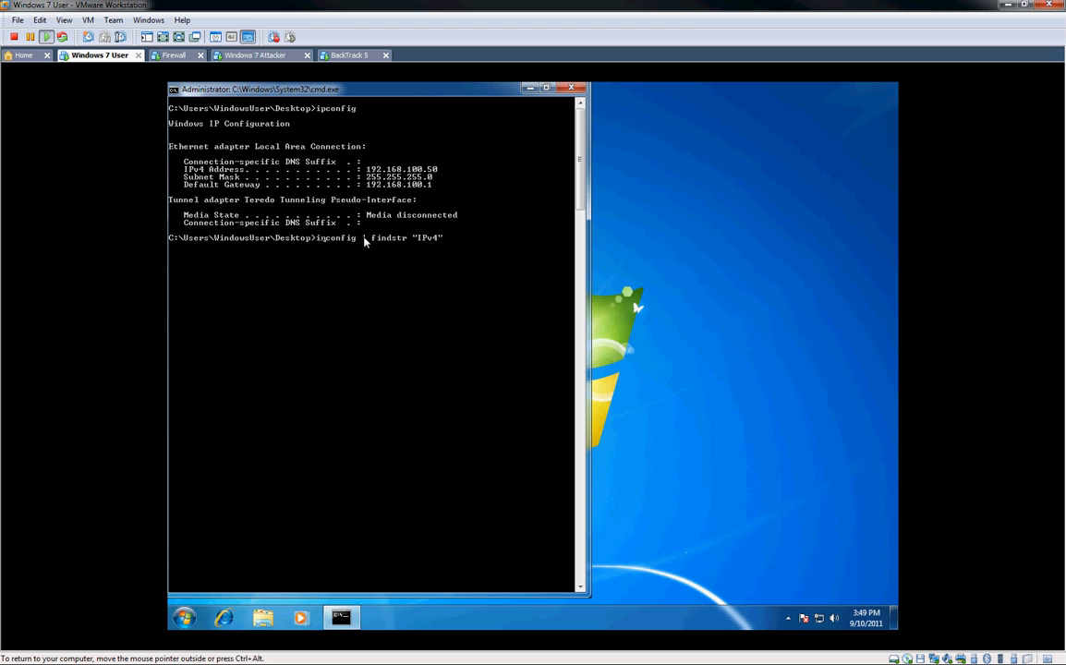
pyautogui.moveTo(421, 249)
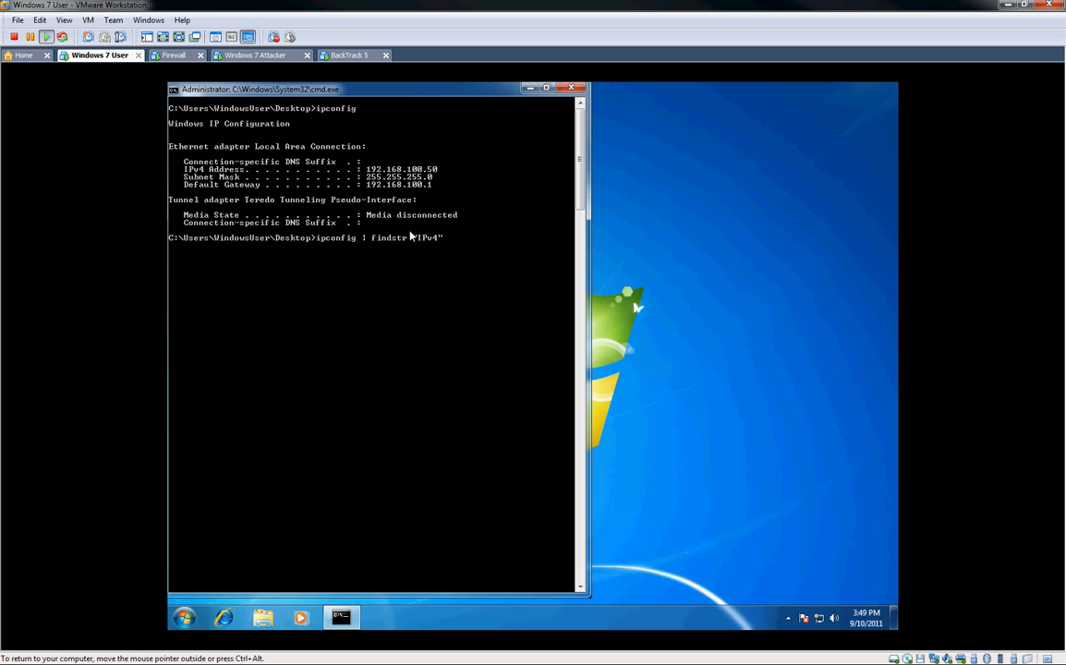
pyautogui.moveTo(325, 183)
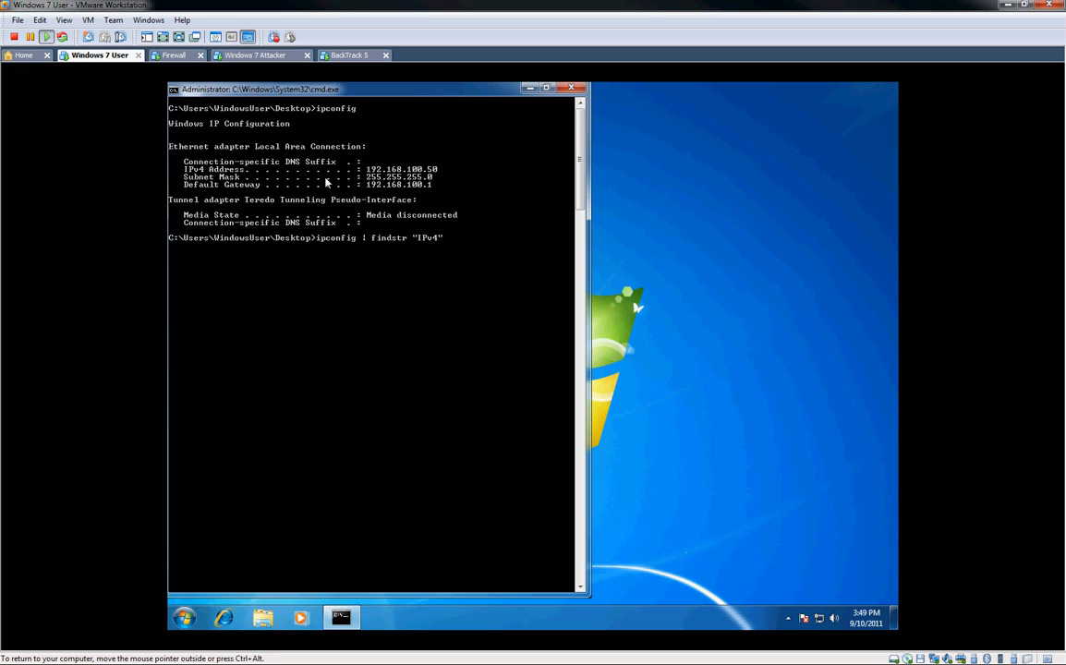
pyautogui.moveTo(239, 179)
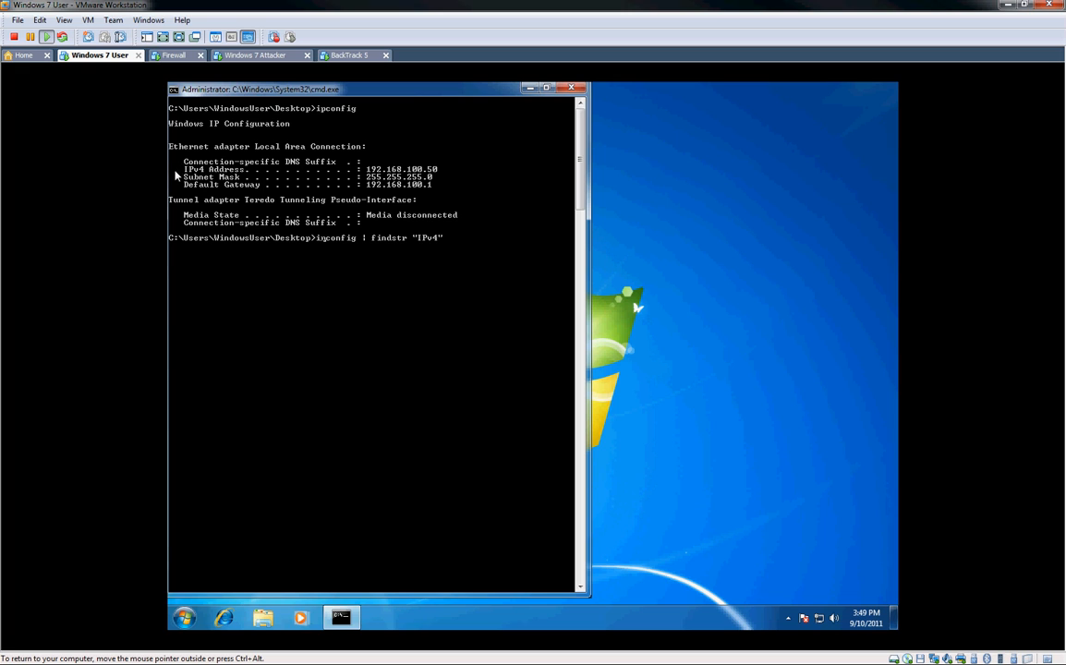
pyautogui.moveTo(433, 172)
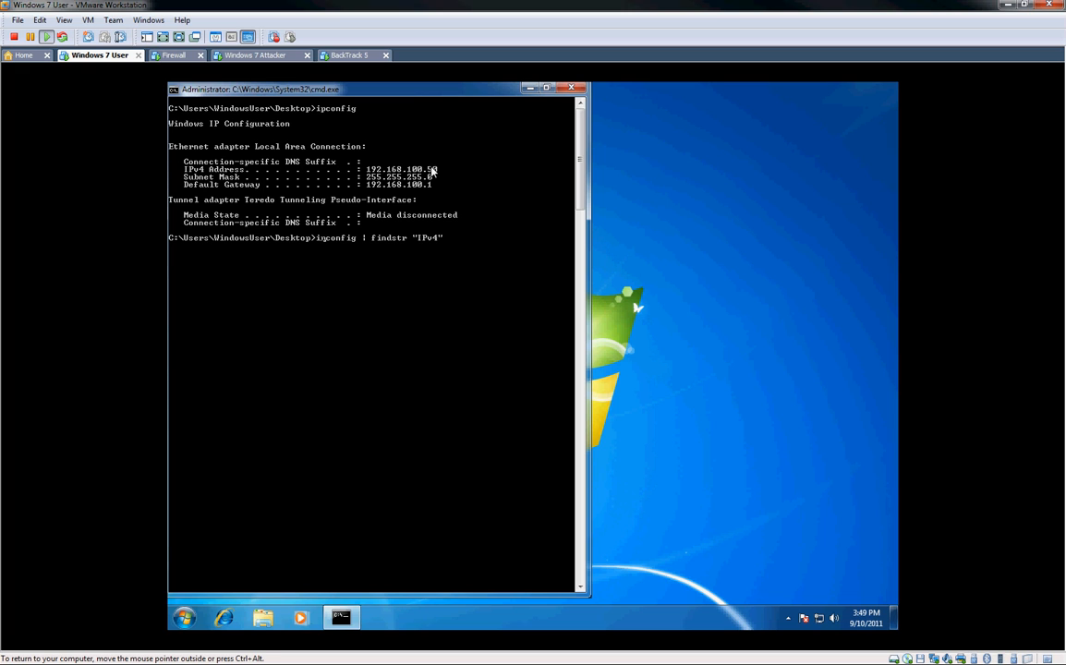
pyautogui.moveTo(451, 172)
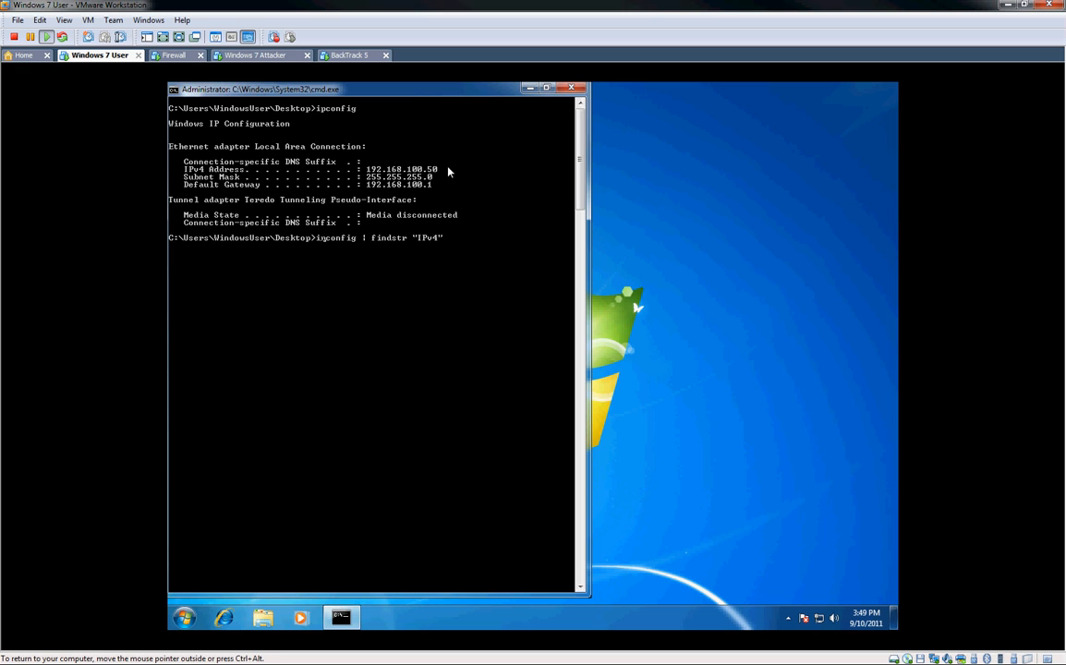
pyautogui.moveTo(318, 262)
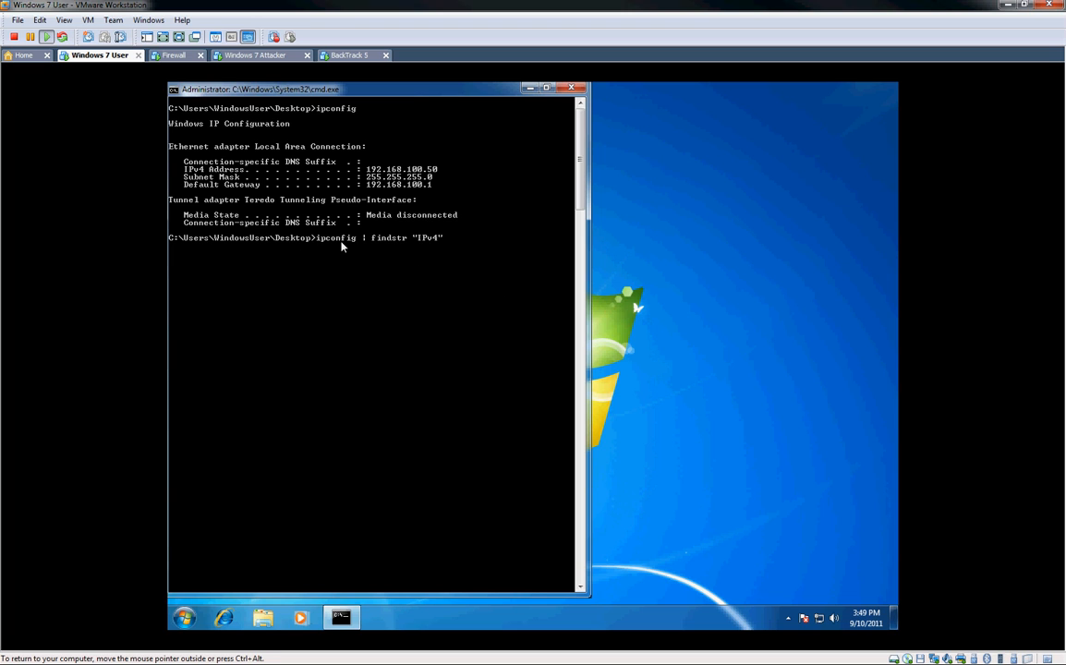
pyautogui.moveTo(388, 255)
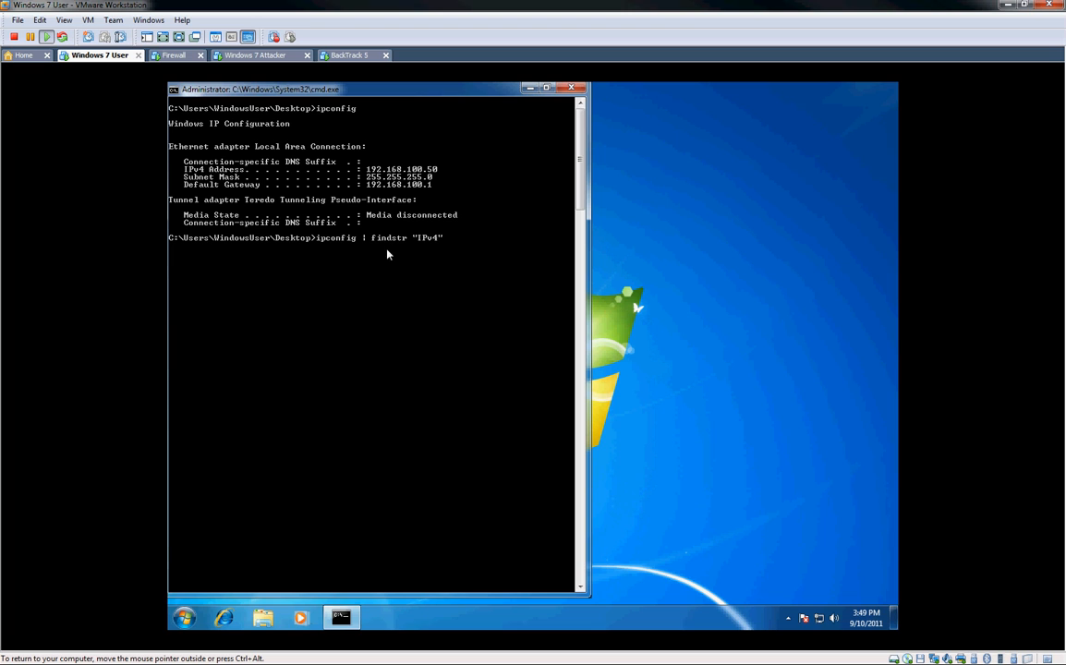
pyautogui.moveTo(462, 265)
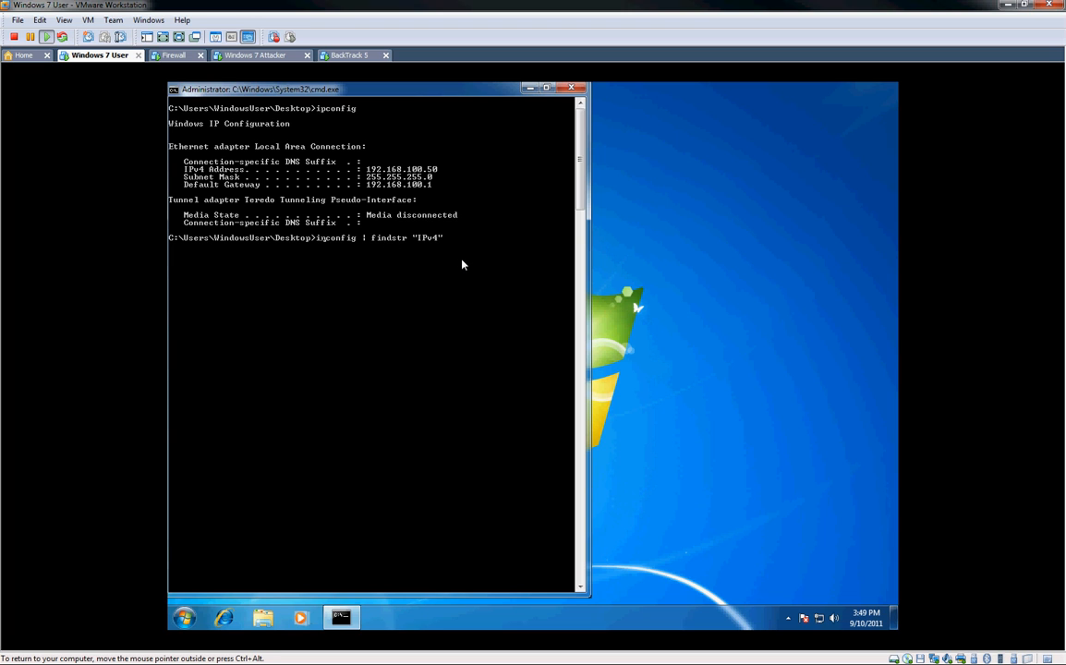
# - Run the IPv4 filter to show only the 192.168.100.50 address line, then discard the partial retype
pyautogui.press('Return')
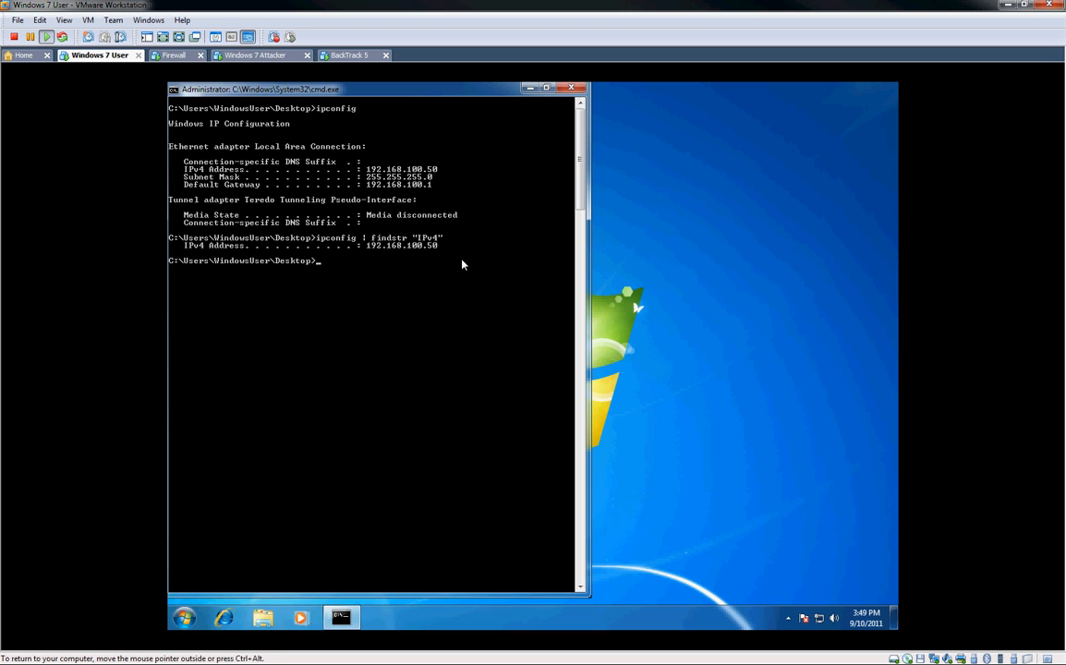
pyautogui.moveTo(237, 249)
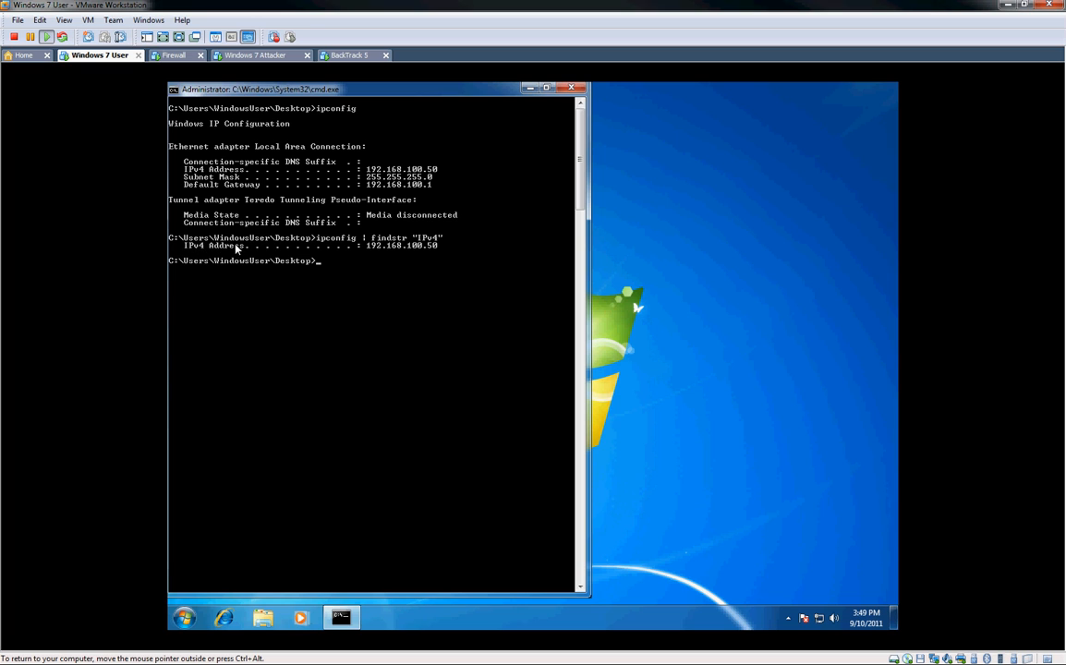
pyautogui.moveTo(314, 258)
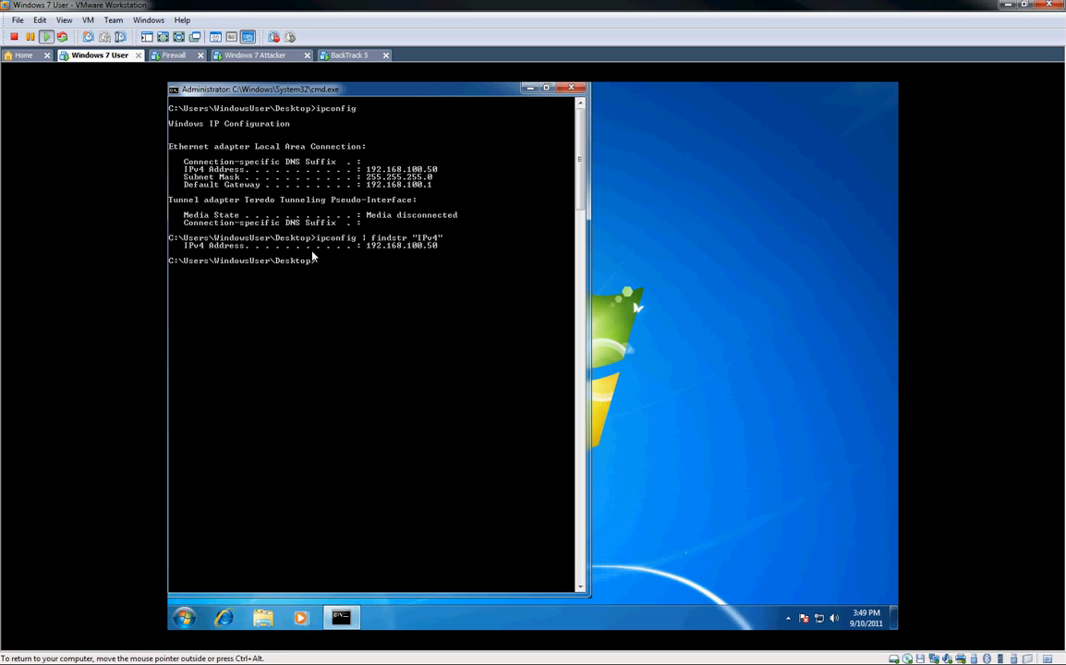
pyautogui.moveTo(673, 392)
pyautogui.write('ipconfig')
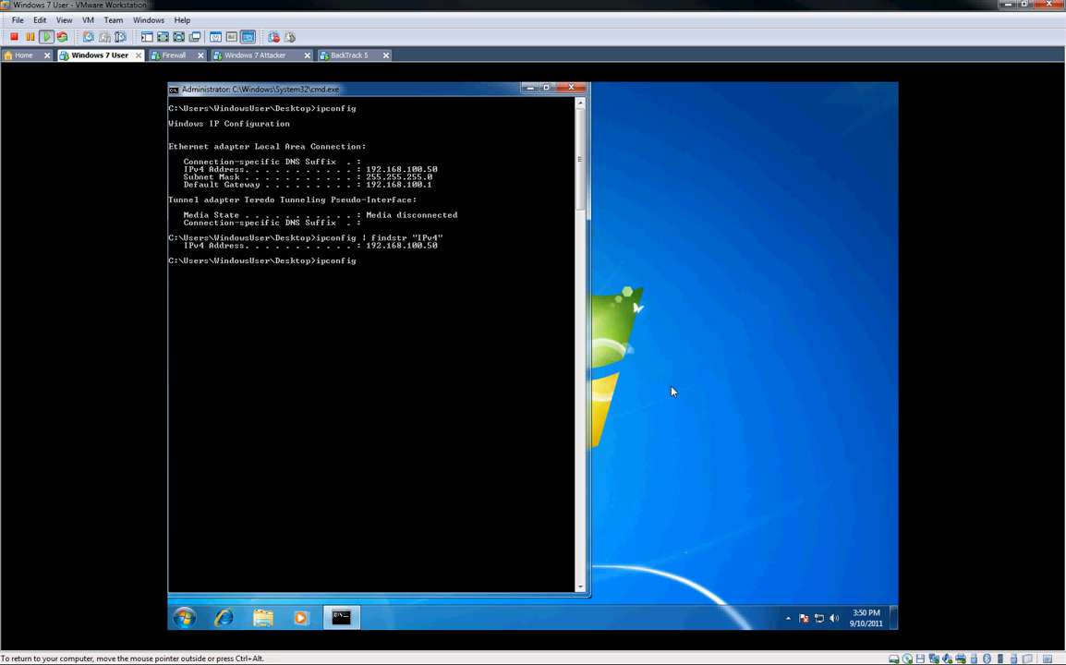
pyautogui.press('Backspace')
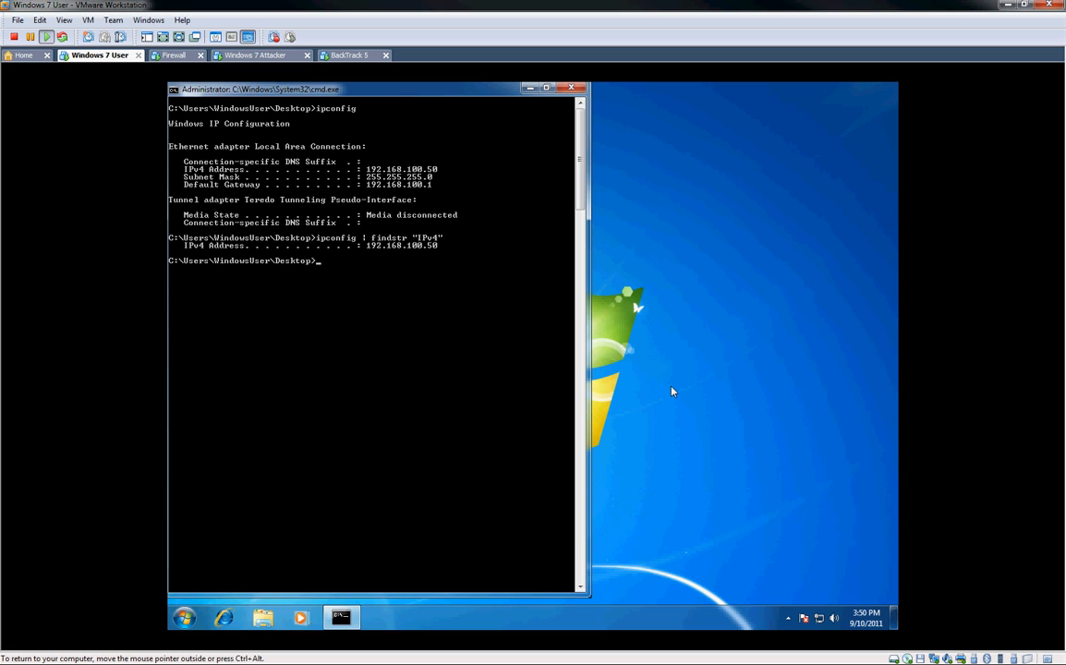
# - After trying cls and cd .., re-enter ipconfig | findstr "IPv4" without running it
pyautogui.write('cls')
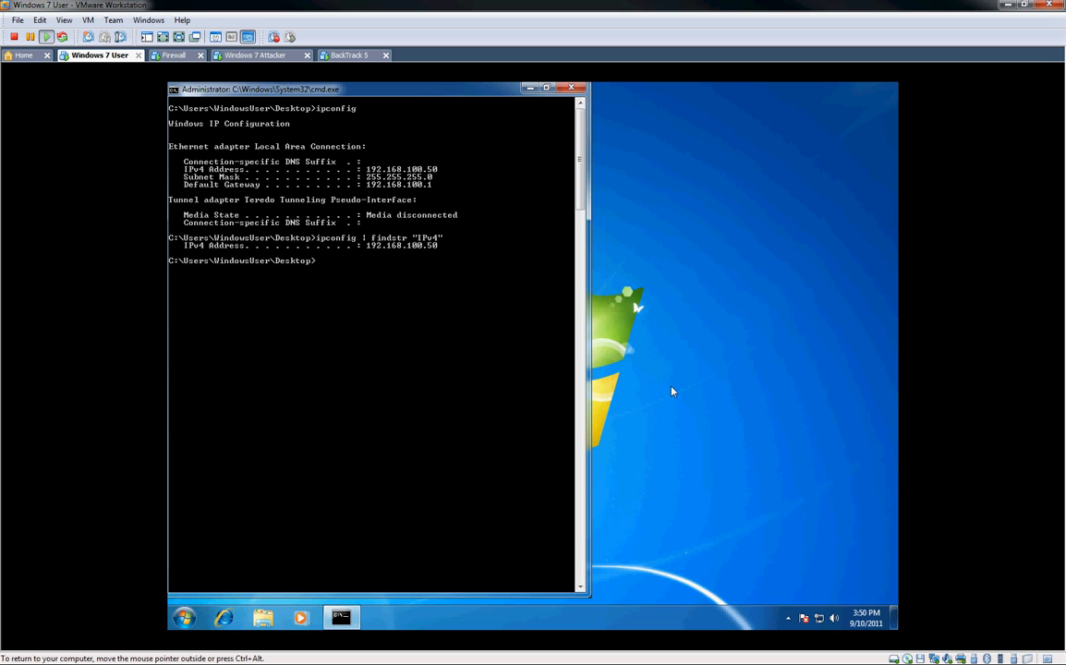
pyautogui.write('cd ..')
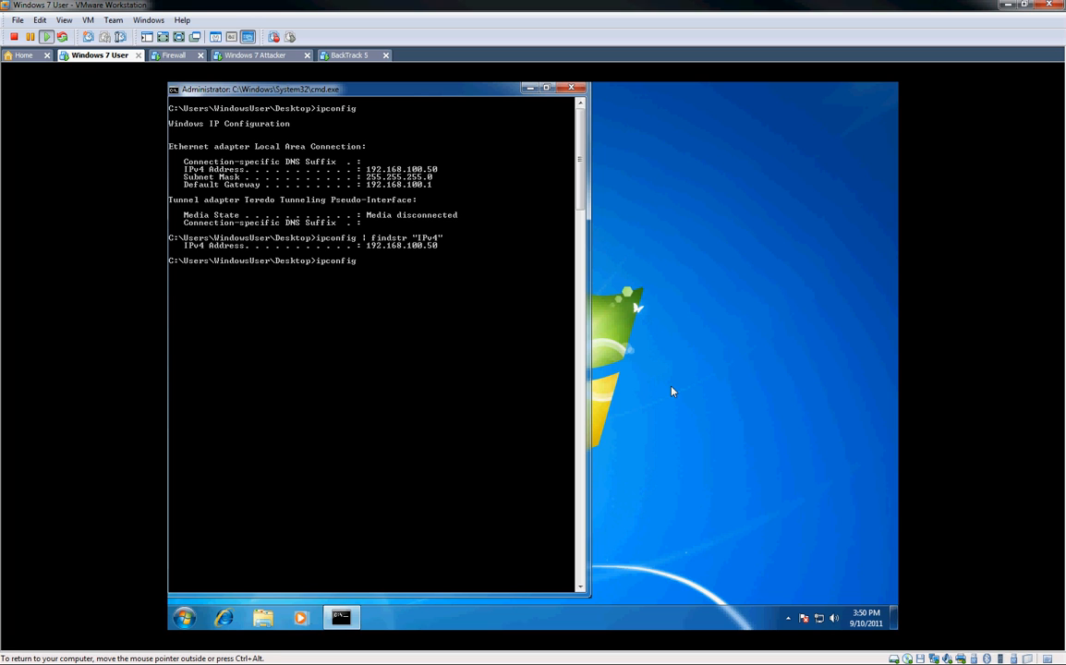
pyautogui.write('cls')
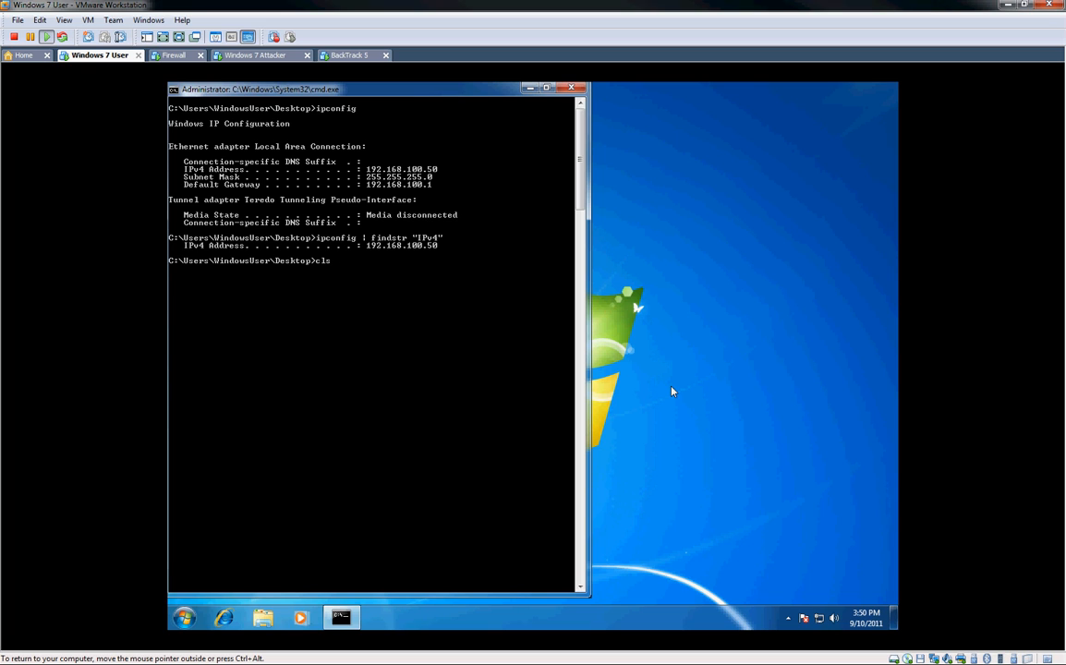
pyautogui.write('ipconfig | findstr "IPv4"')
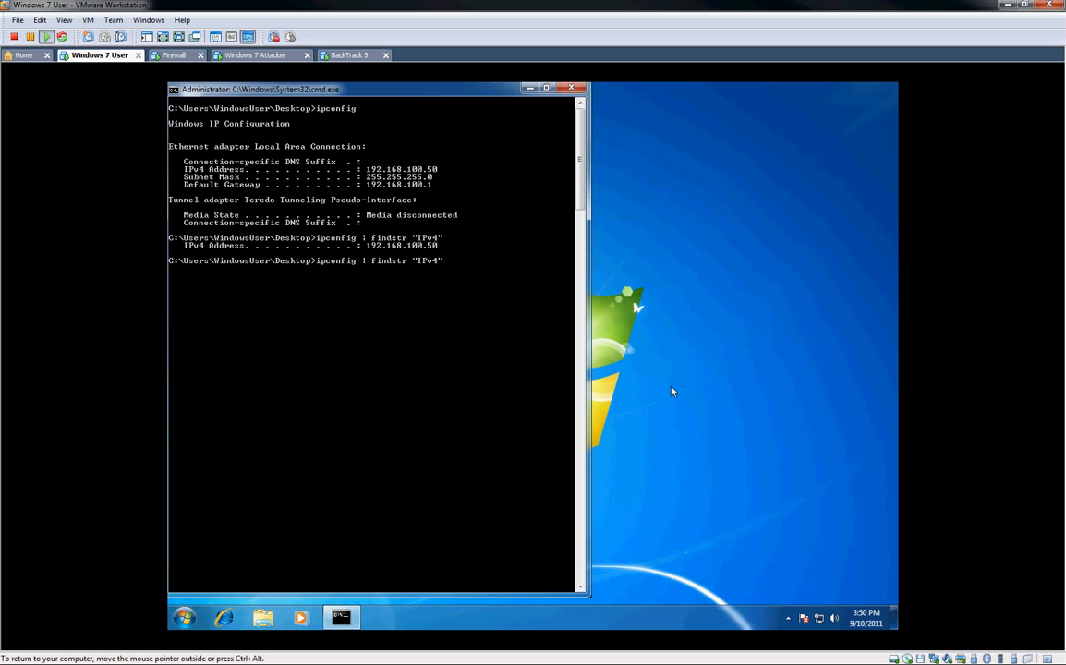
# - Redirect the IPv4 line into address.txt on the desktop with > address.txt
pyautogui.write('>')
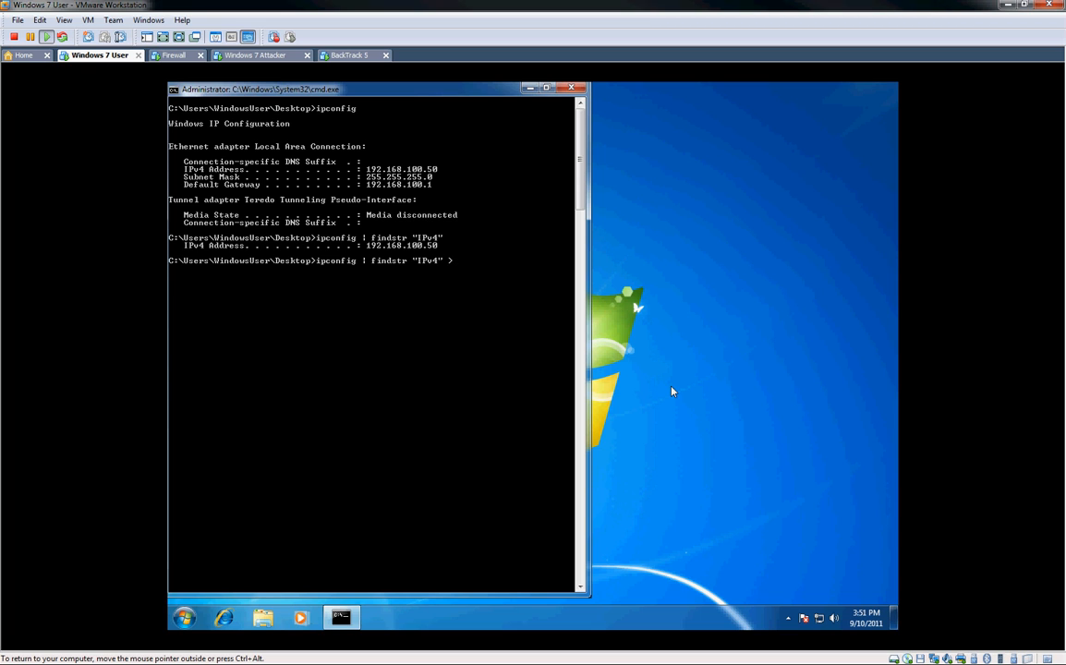
pyautogui.write('address.')
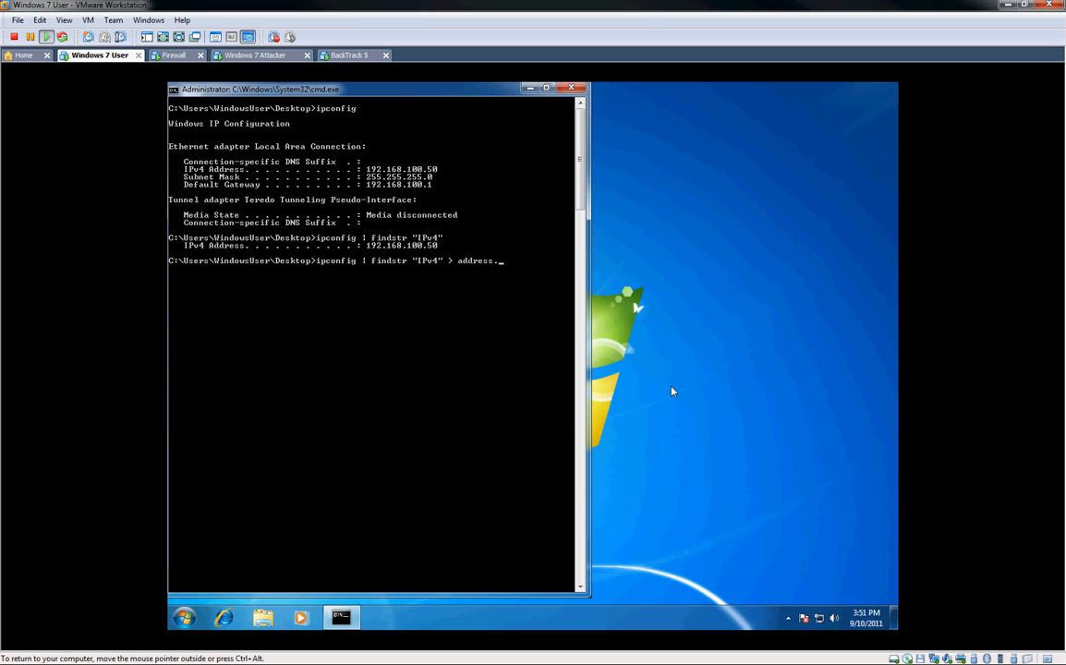
pyautogui.write('txt')
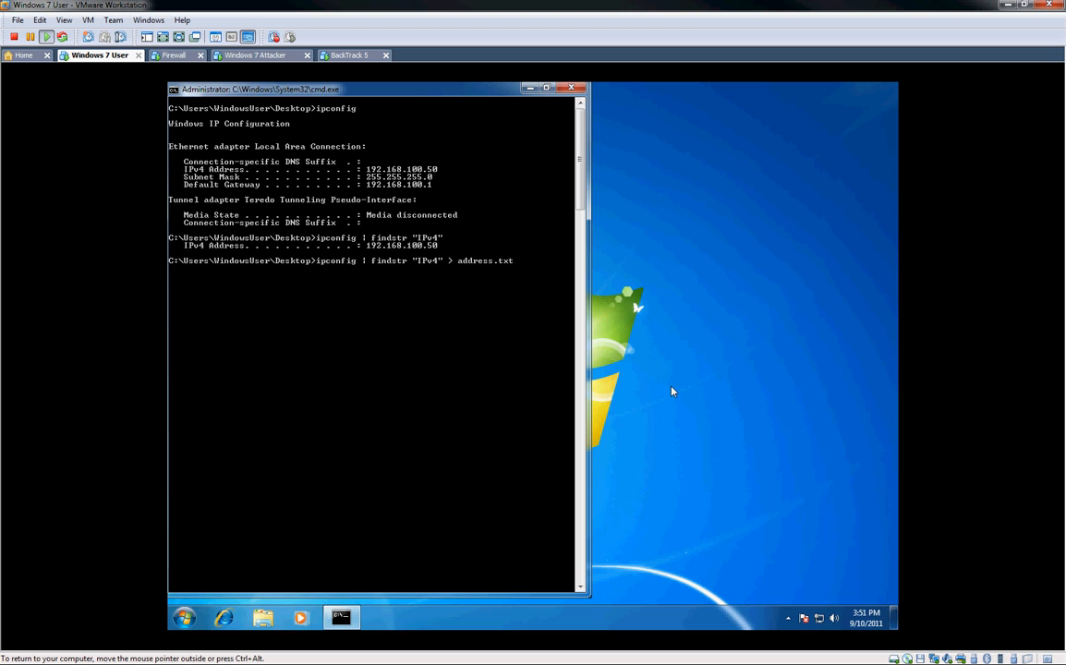
pyautogui.press('Return')
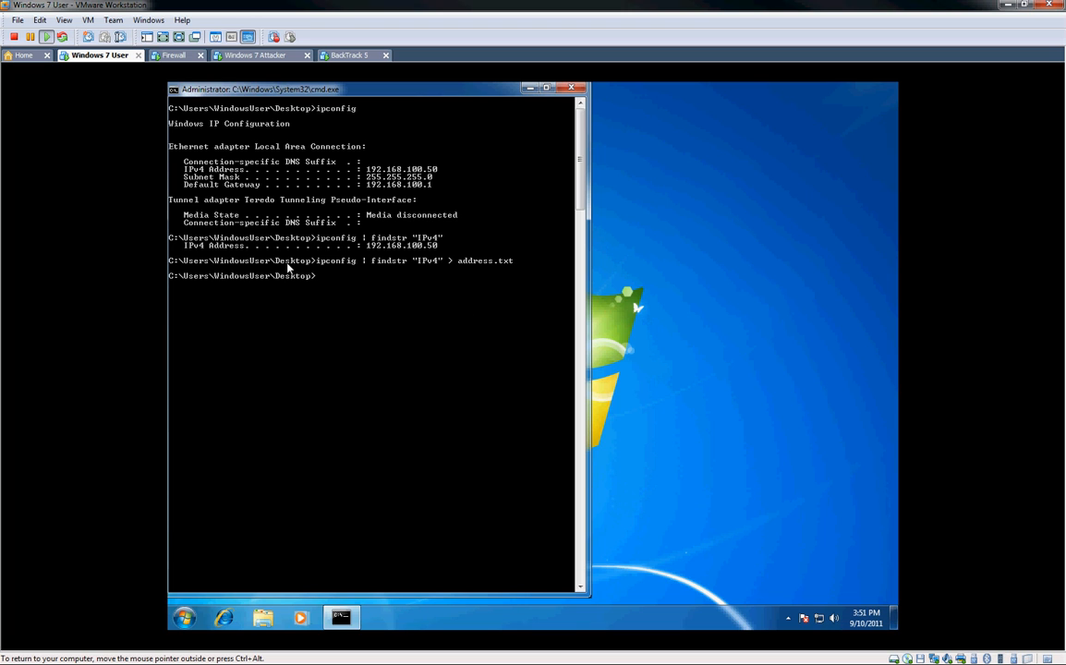
pyautogui.moveTo(334, 100)
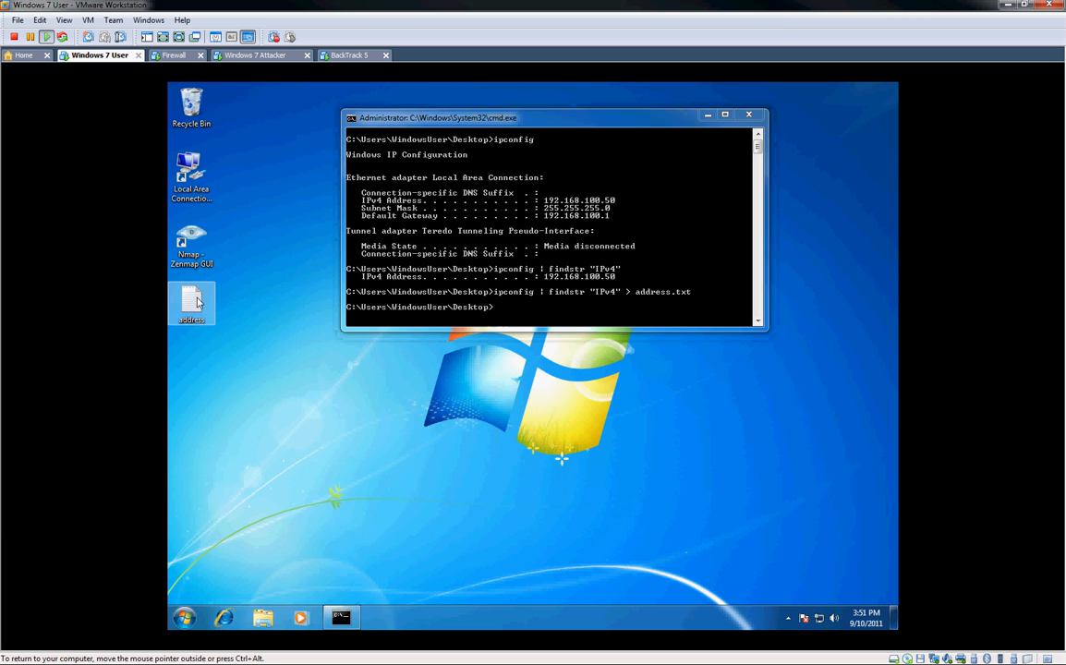
# - View address.txt in Notepad to confirm the 192.168.100.50 line, then close it
pyautogui.doubleClick(192, 303)
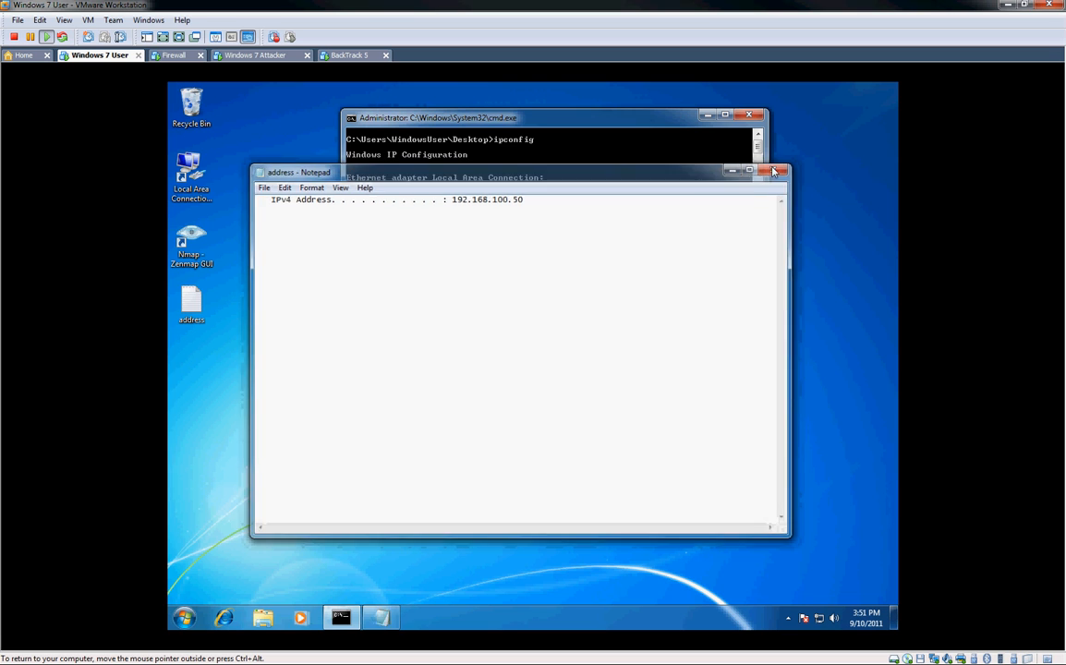
pyautogui.click(776, 172)
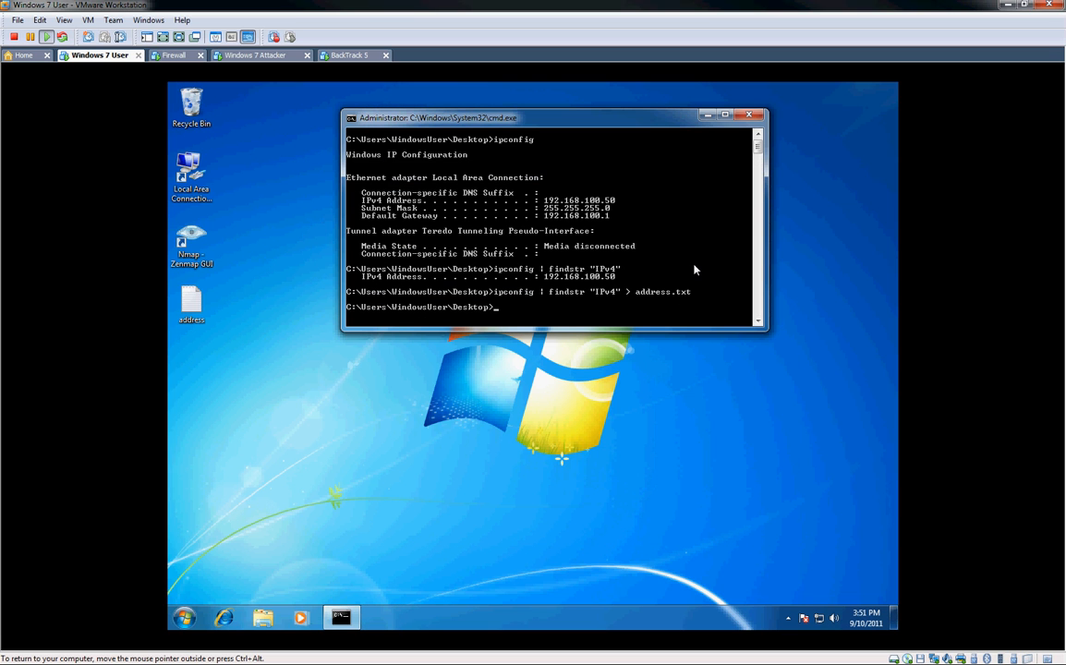
# - Append a second IPv4 line to address.txt with the >> redirect and return to the command window
pyautogui.write('ipconfig | findstr "IPv4" > address.txt')
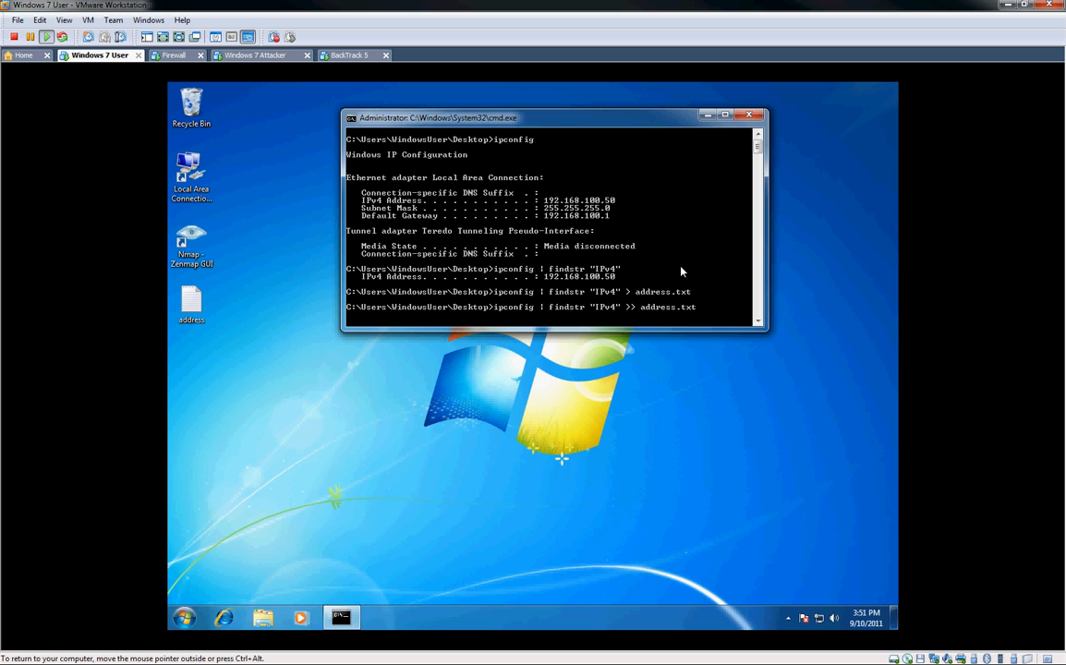
pyautogui.press('Return')
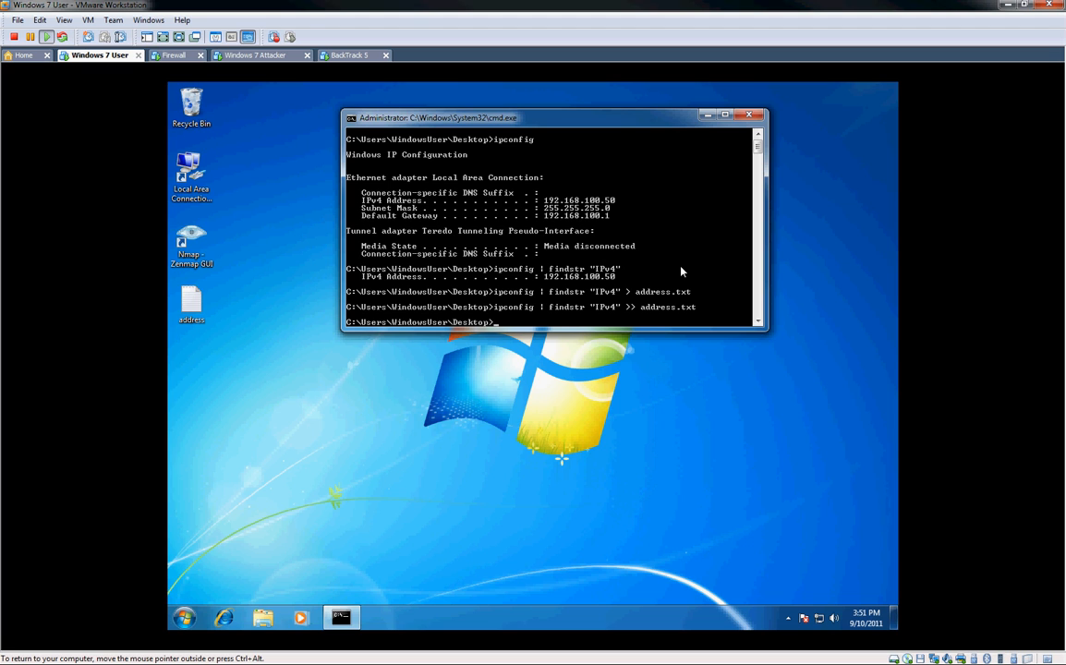
pyautogui.moveTo(462, 348)
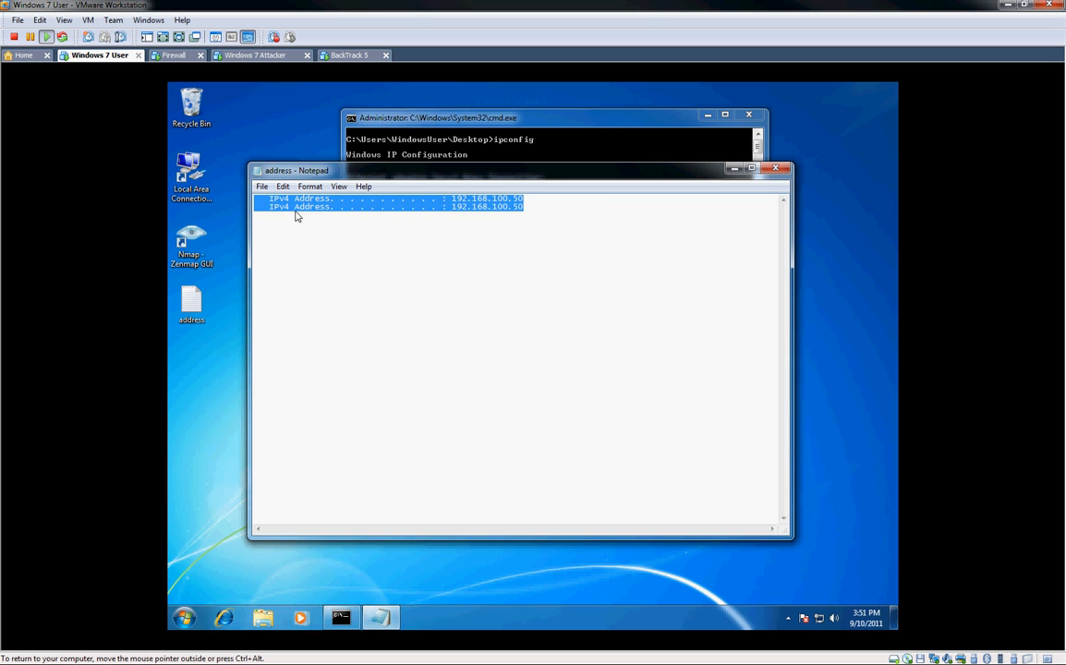
pyautogui.click(555, 118)
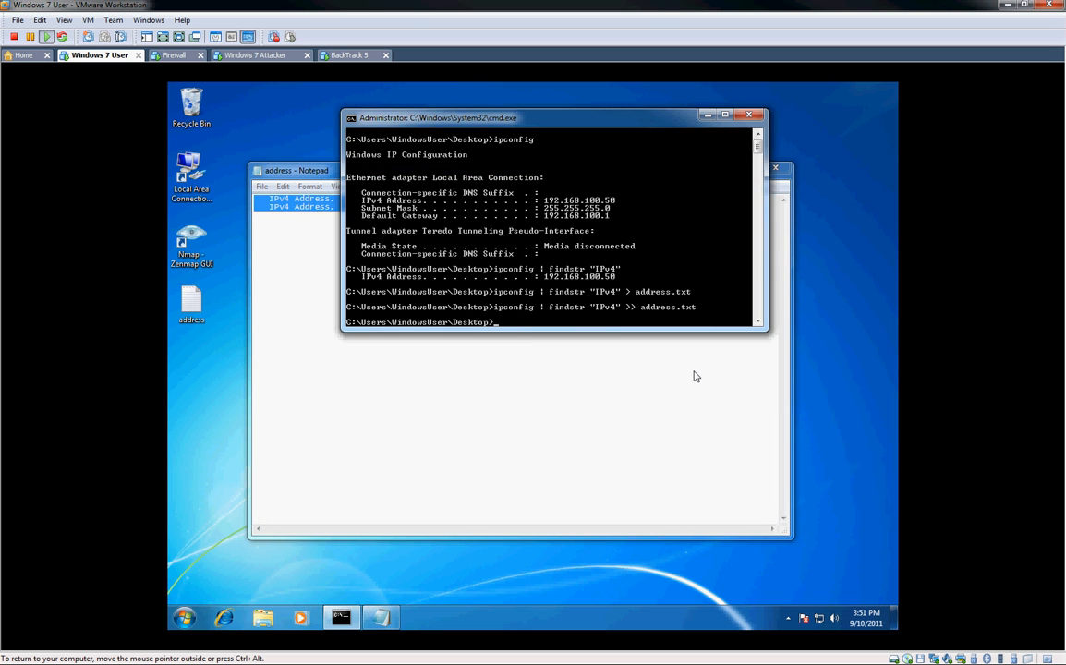